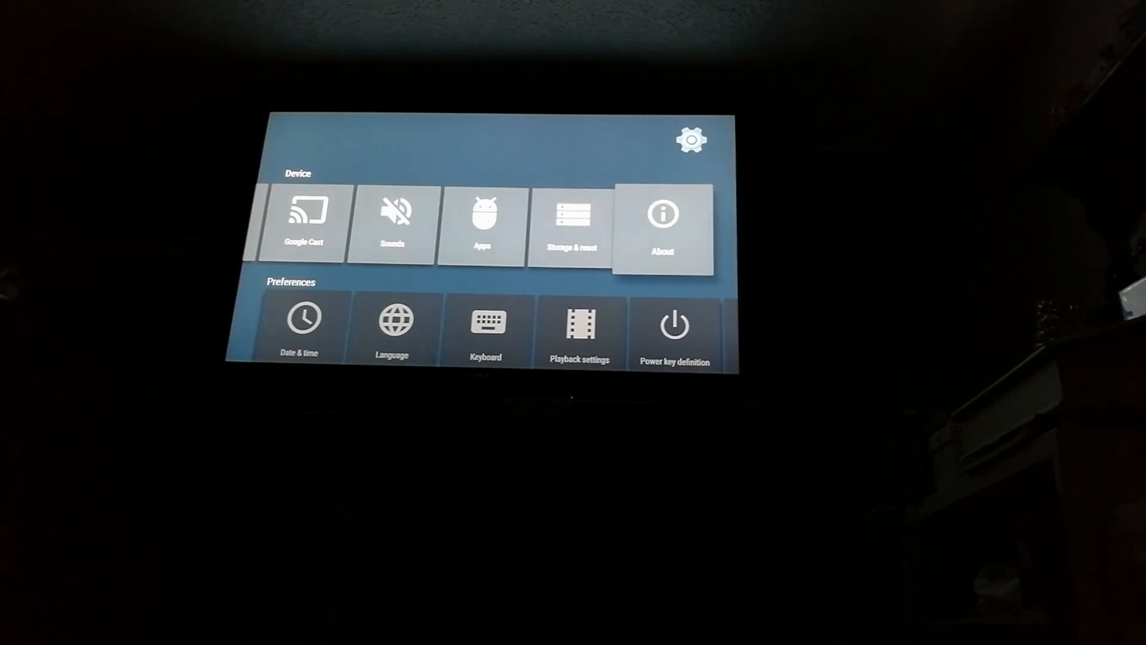
Open the device information page and scroll through its details.
{"action": "left_click", "coordinate": [661, 227]}
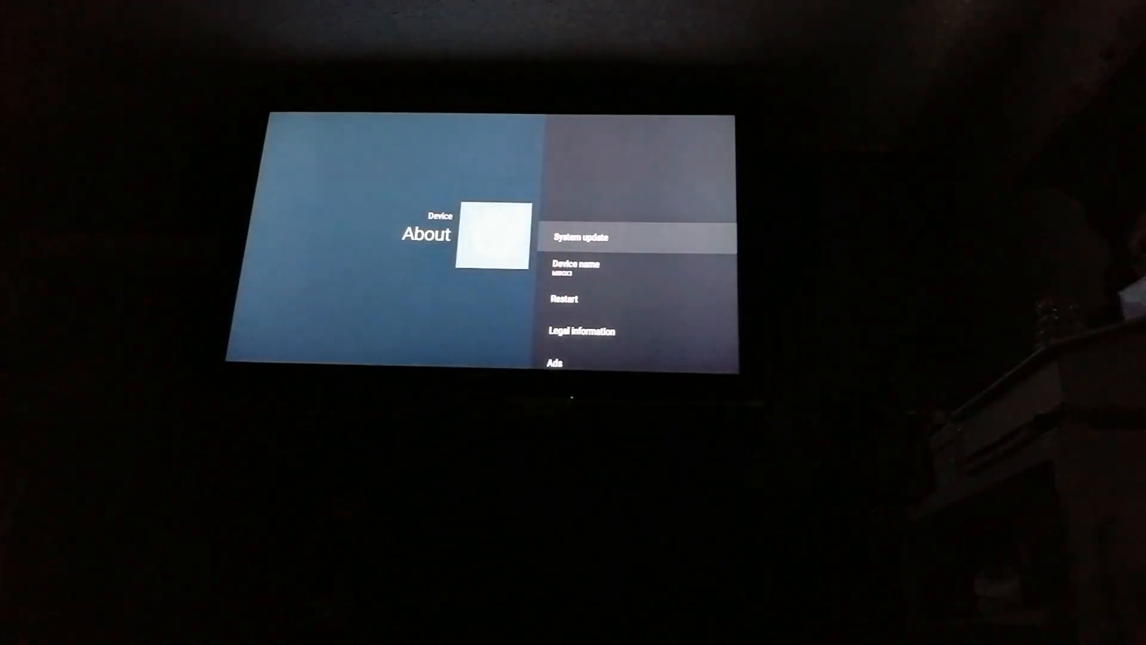
{"action": "scroll", "scroll_direction": "down", "scroll_amount": 3}
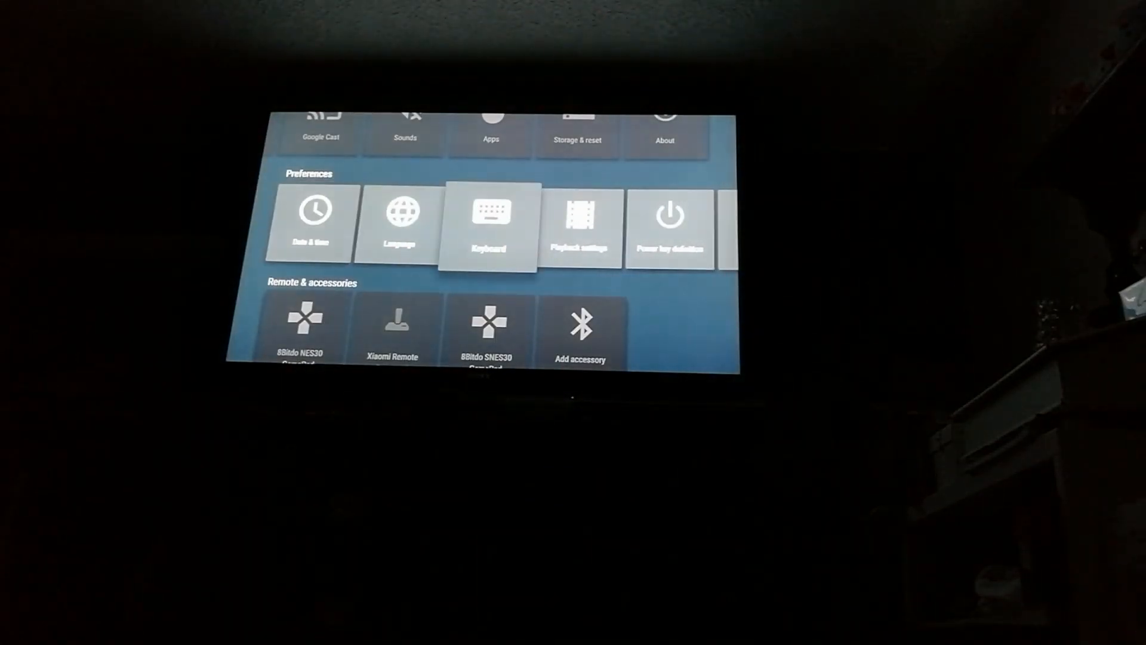
{"action": "scroll", "scroll_direction": "right", "scroll_amount": 3}
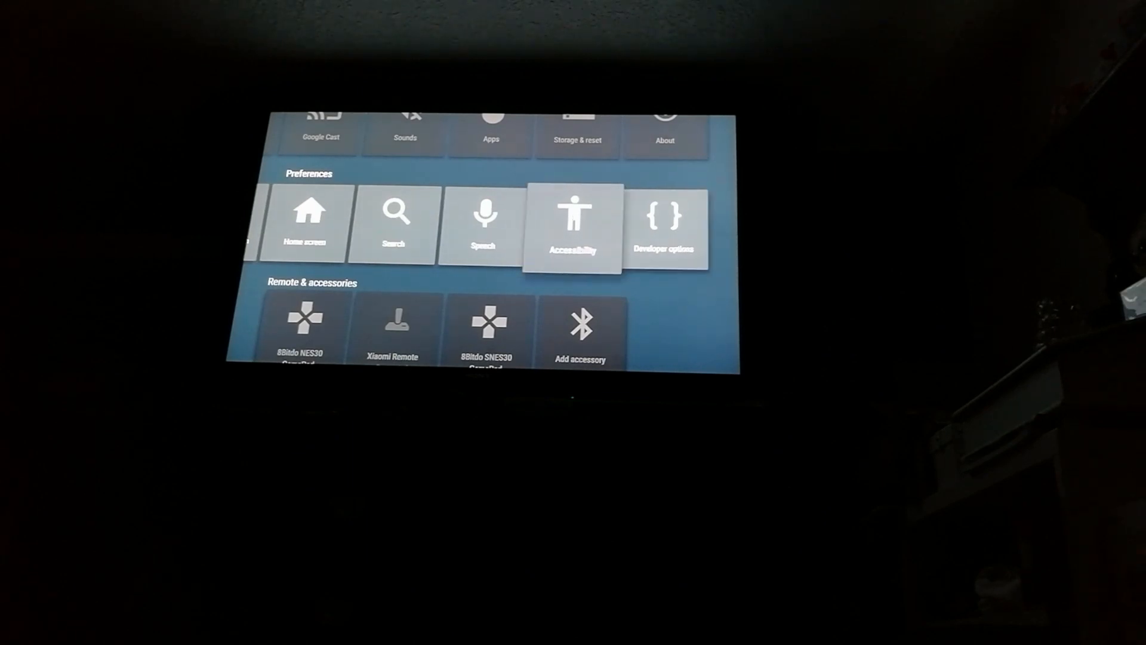
{"action": "scroll", "scroll_direction": "left", "scroll_amount": 3}
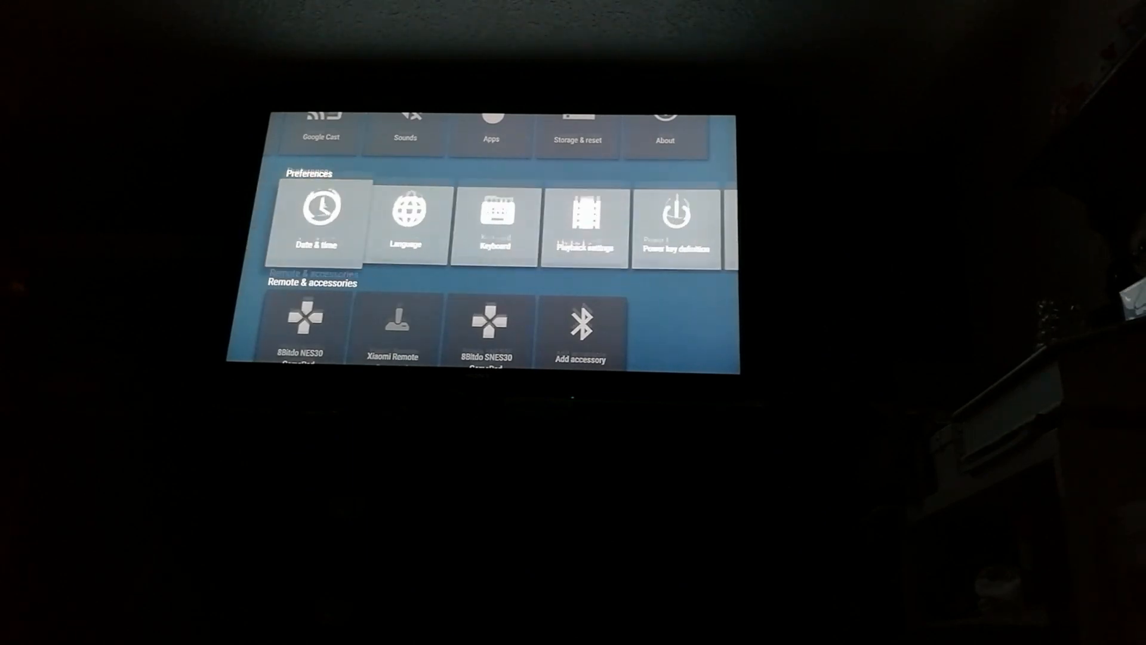
{"action": "scroll", "scroll_direction": "down", "scroll_amount": 3}
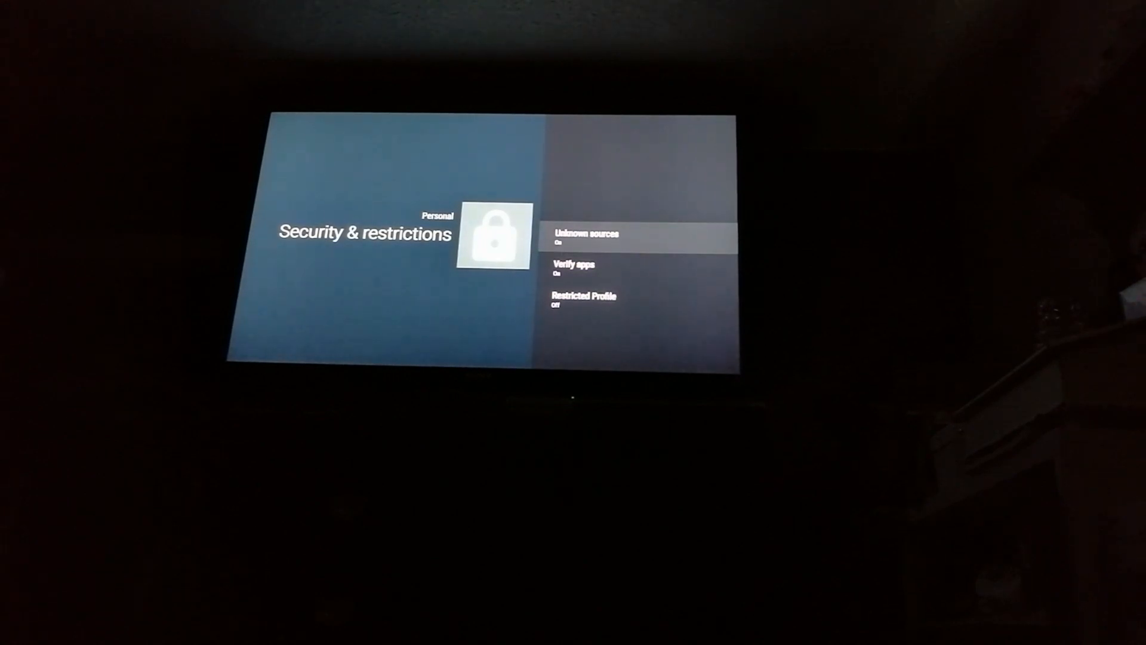
Return to the settings grid, open Security & restrictions and turn Unknown sources on.
{"action": "key", "text": "Back"}
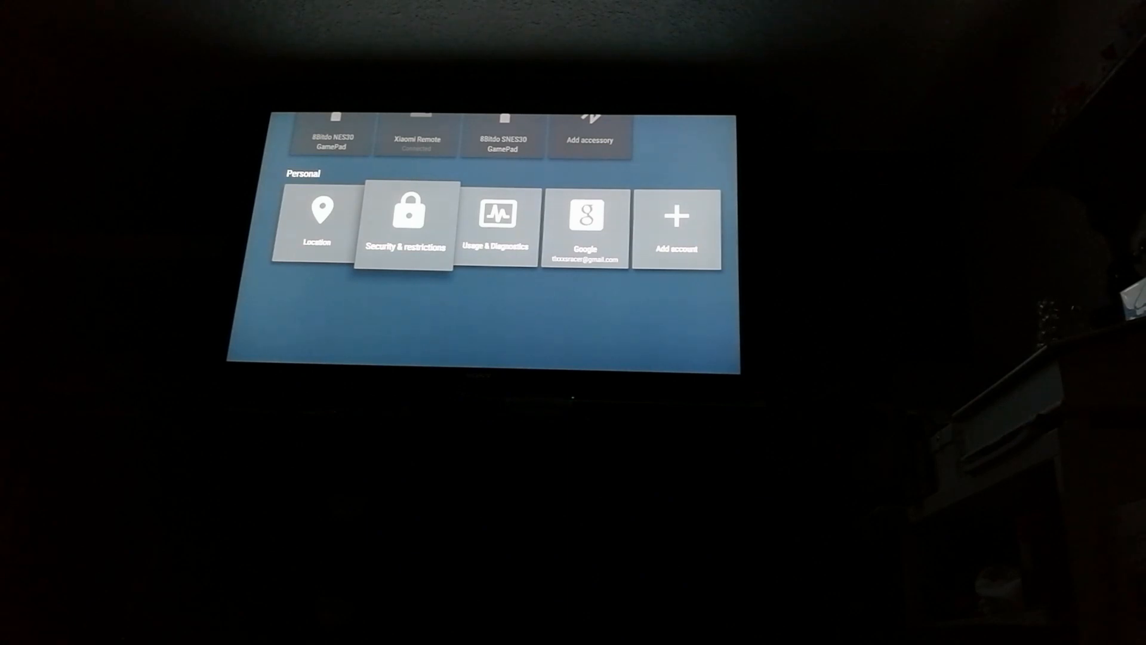
{"action": "left_click", "coordinate": [404, 223]}
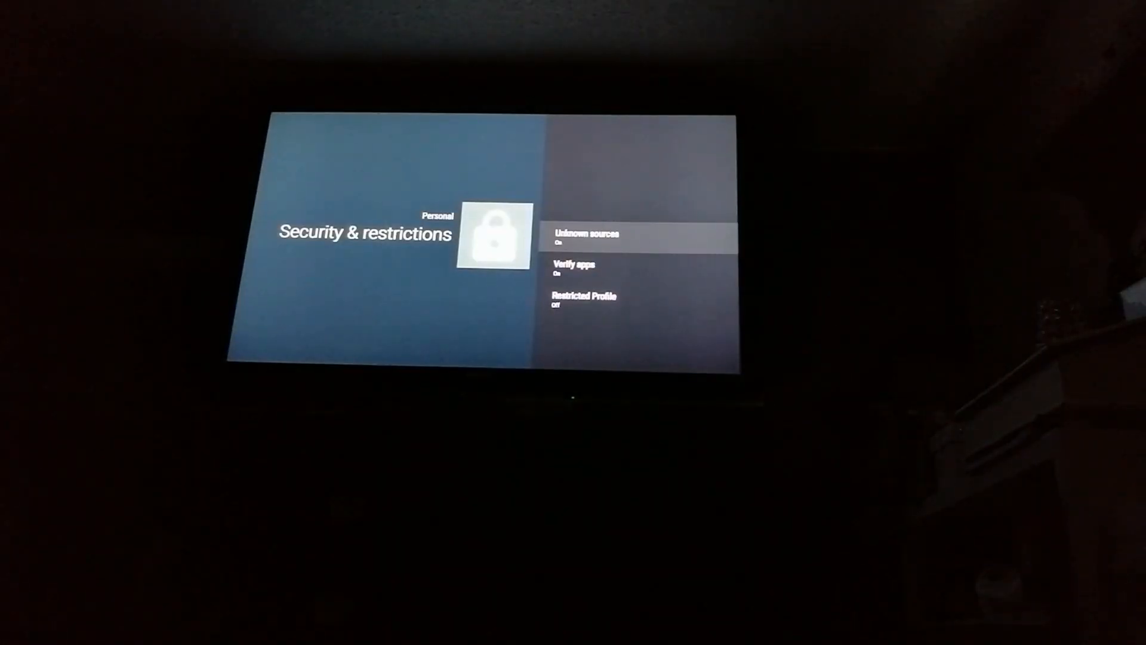
{"action": "left_click", "coordinate": [589, 234]}
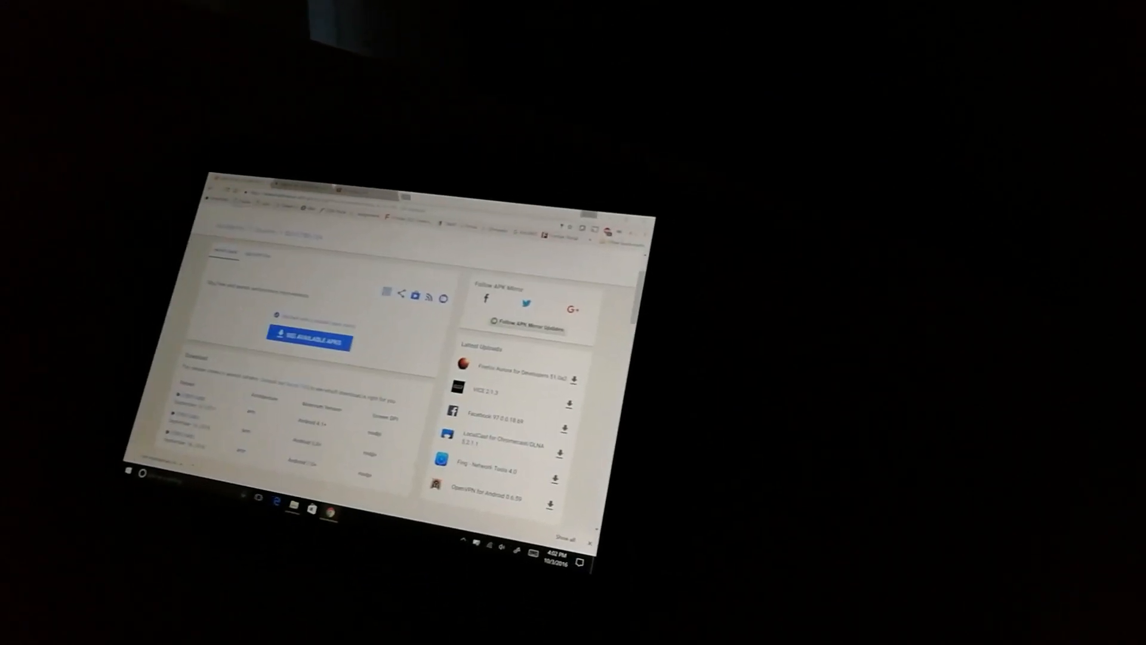
Scroll up the APKMirror Chrome app page to the See Available APKs listing.
{"action": "scroll", "scroll_direction": "up", "scroll_amount": 3}
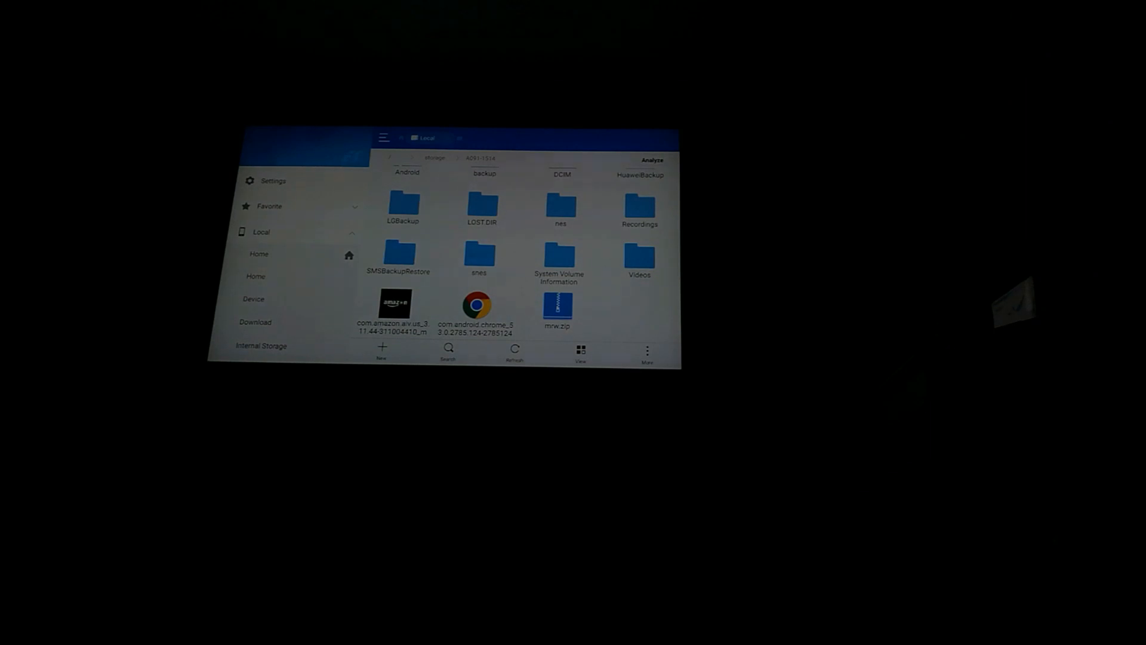
{"action": "left_click", "coordinate": [259, 254]}
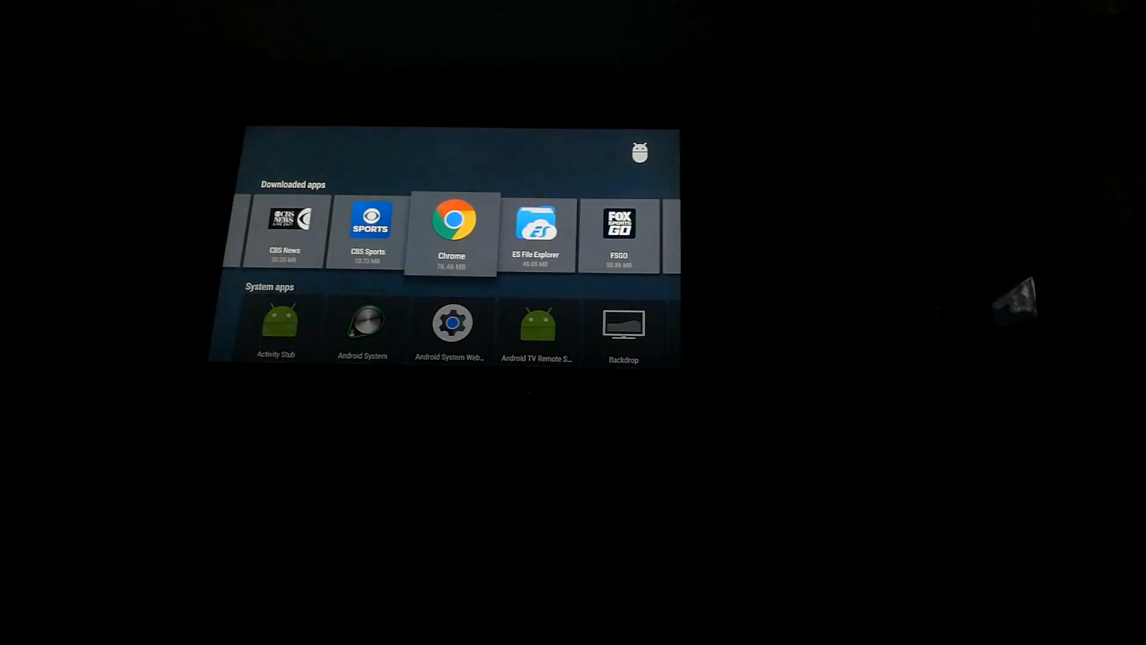
Open Chrome under Downloaded apps, choose Open, and press Accept & Continue.
{"action": "left_click", "coordinate": [451, 222]}
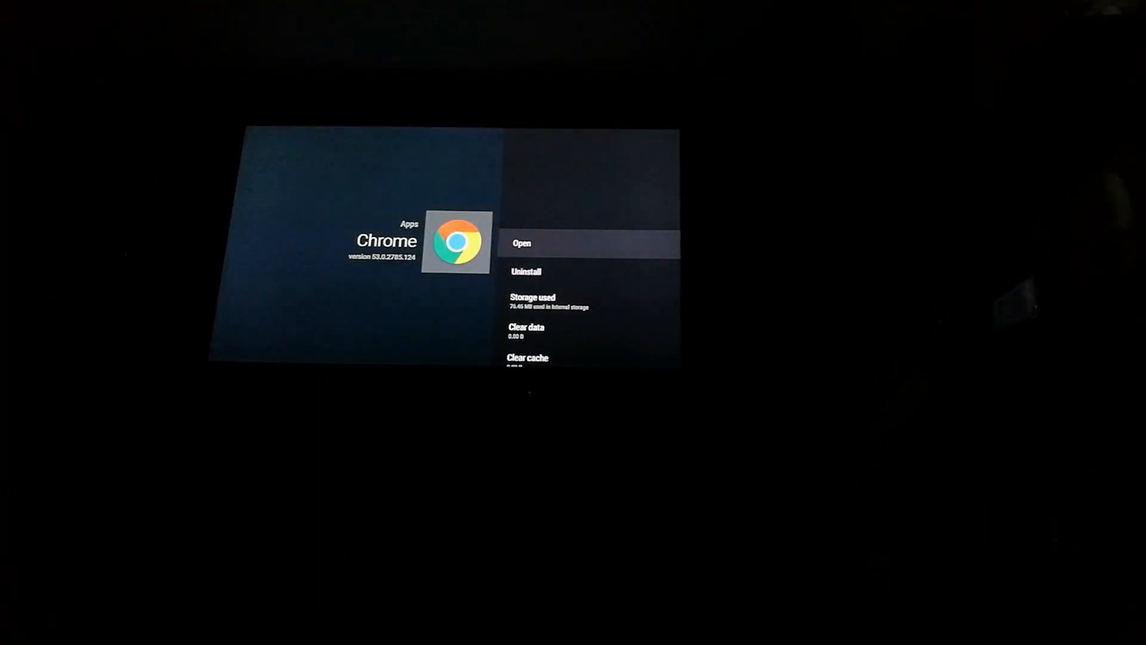
{"action": "left_click", "coordinate": [522, 243]}
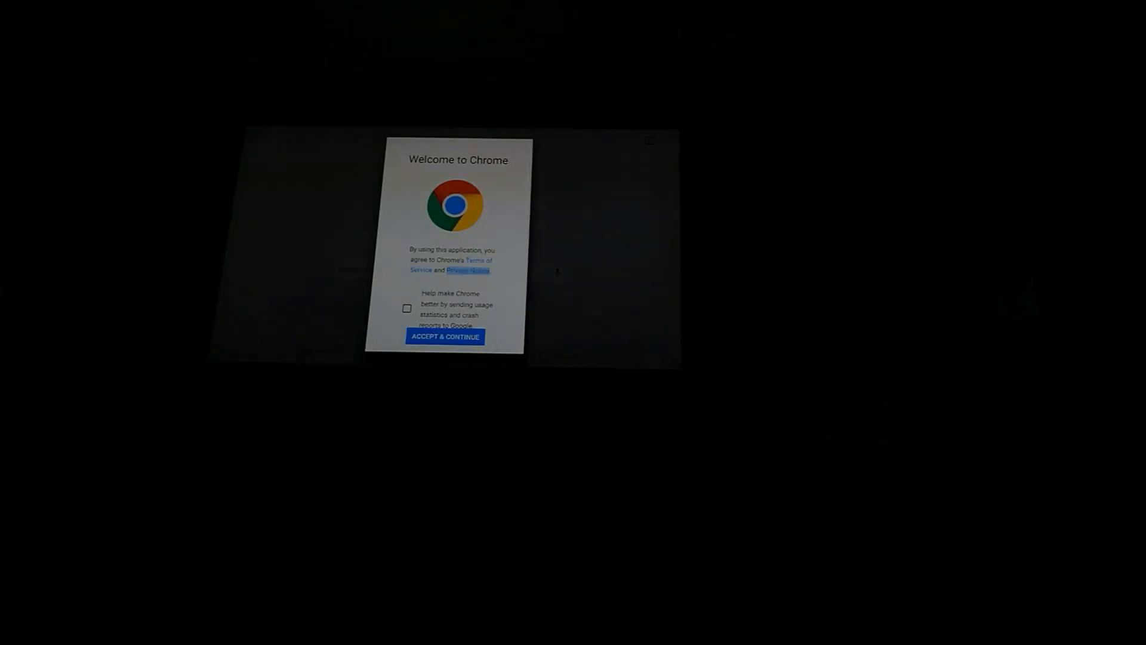
{"action": "left_click", "coordinate": [445, 337]}
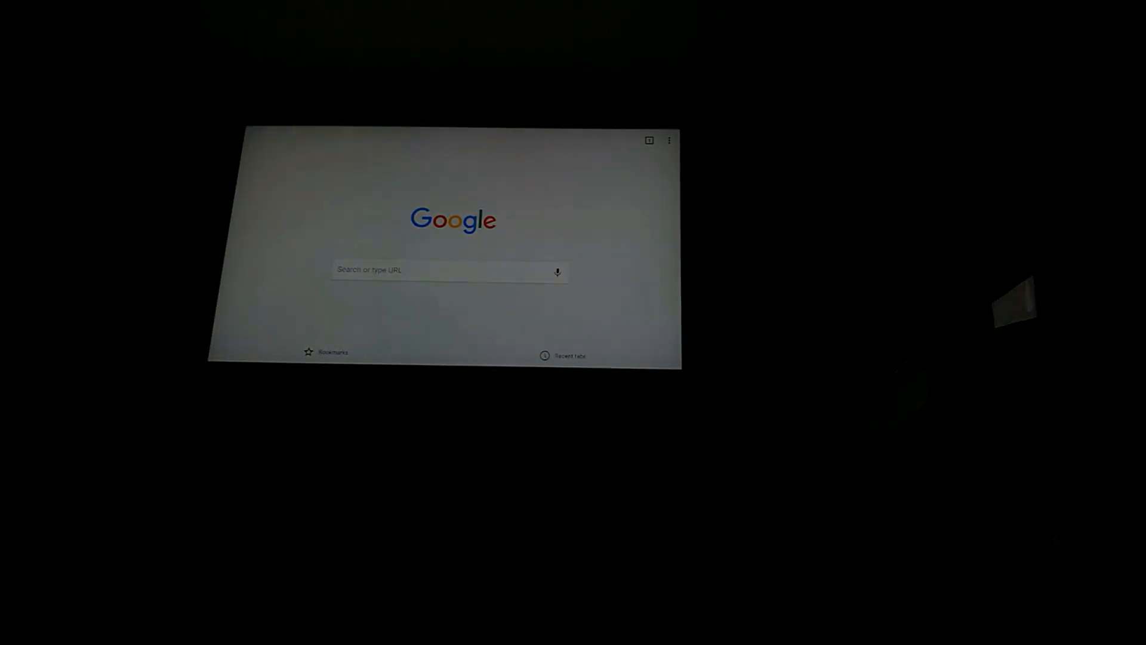
{"action": "left_click", "coordinate": [446, 269]}
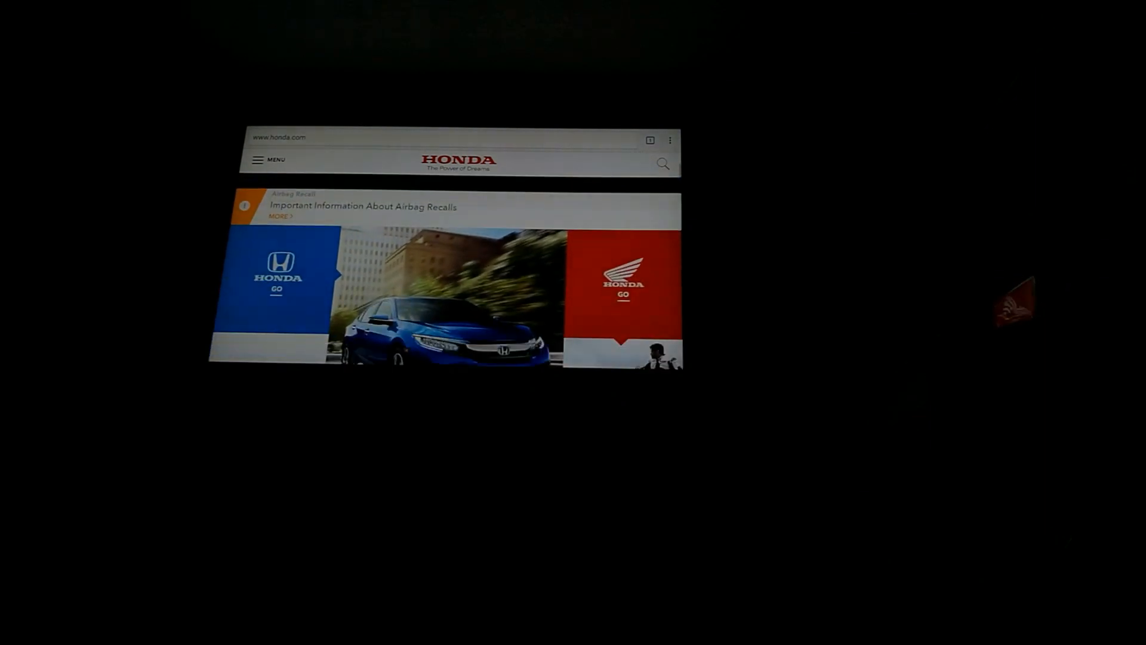
Scroll down honda.com past the cars, motorcycles and power equipment sections.
{"action": "scroll", "scroll_direction": "down", "scroll_amount": 3}
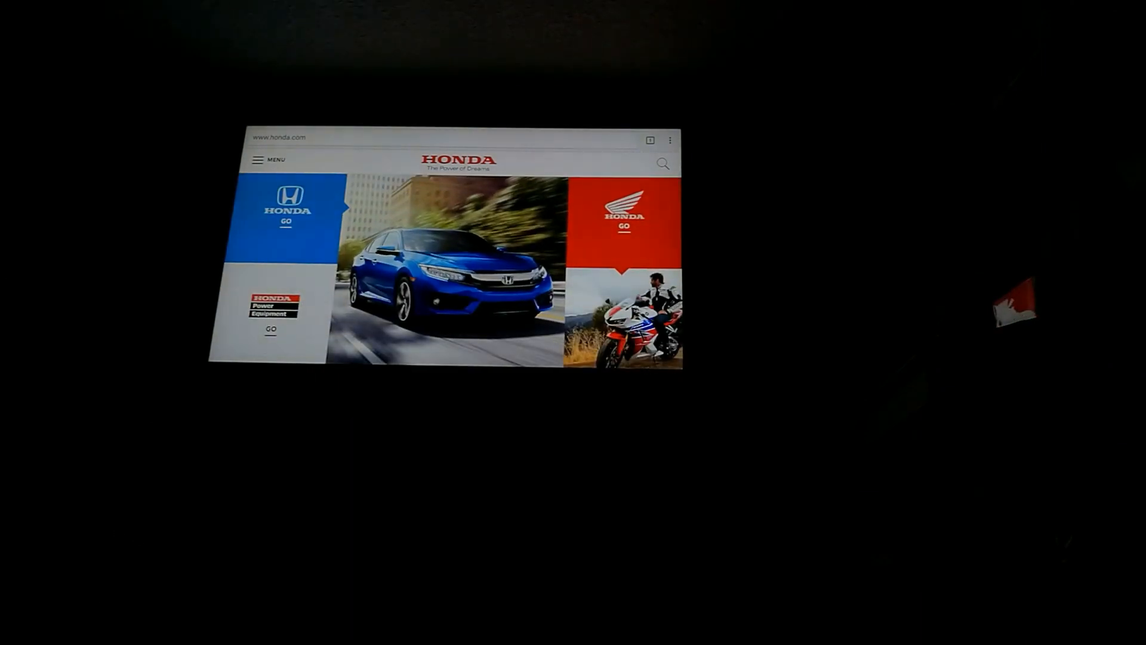
{"action": "scroll", "scroll_direction": "down", "scroll_amount": 3}
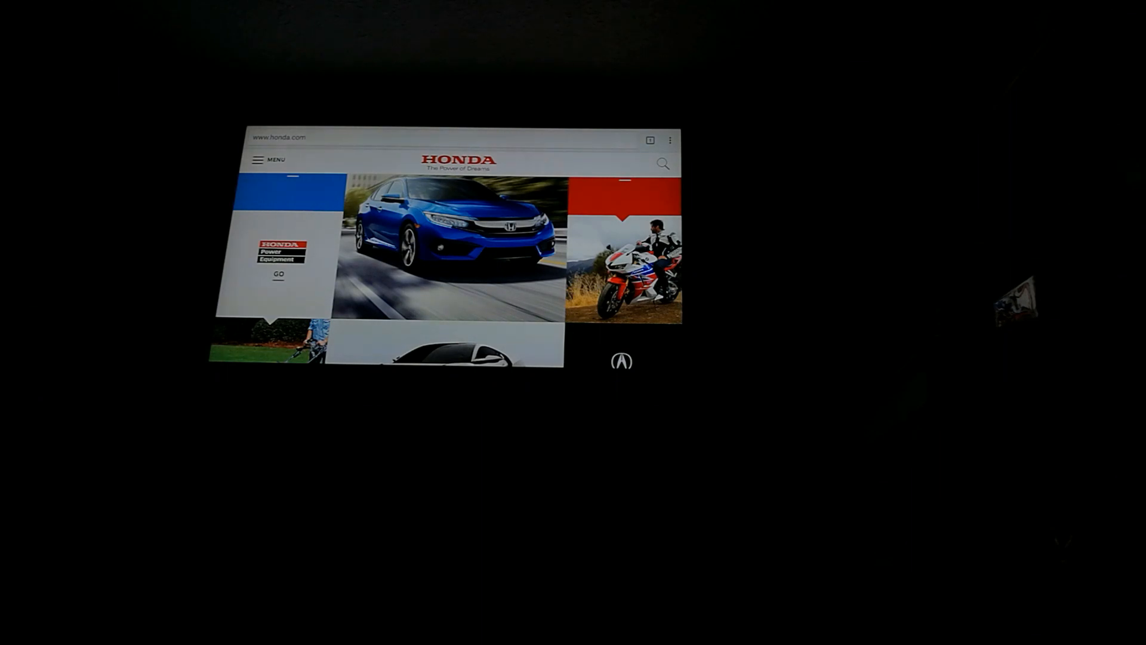
{"action": "scroll", "scroll_direction": "down", "scroll_amount": 3}
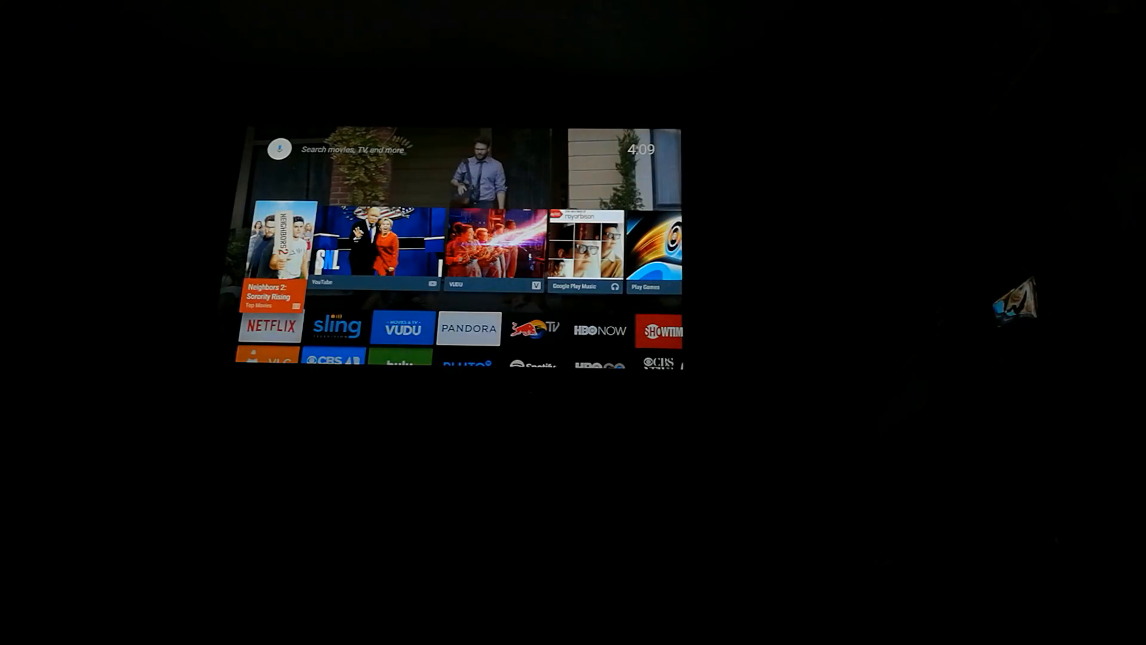
Scroll the Android TV home screen down past Apps to the Games row.
{"action": "scroll", "scroll_direction": "down", "scroll_amount": 3}
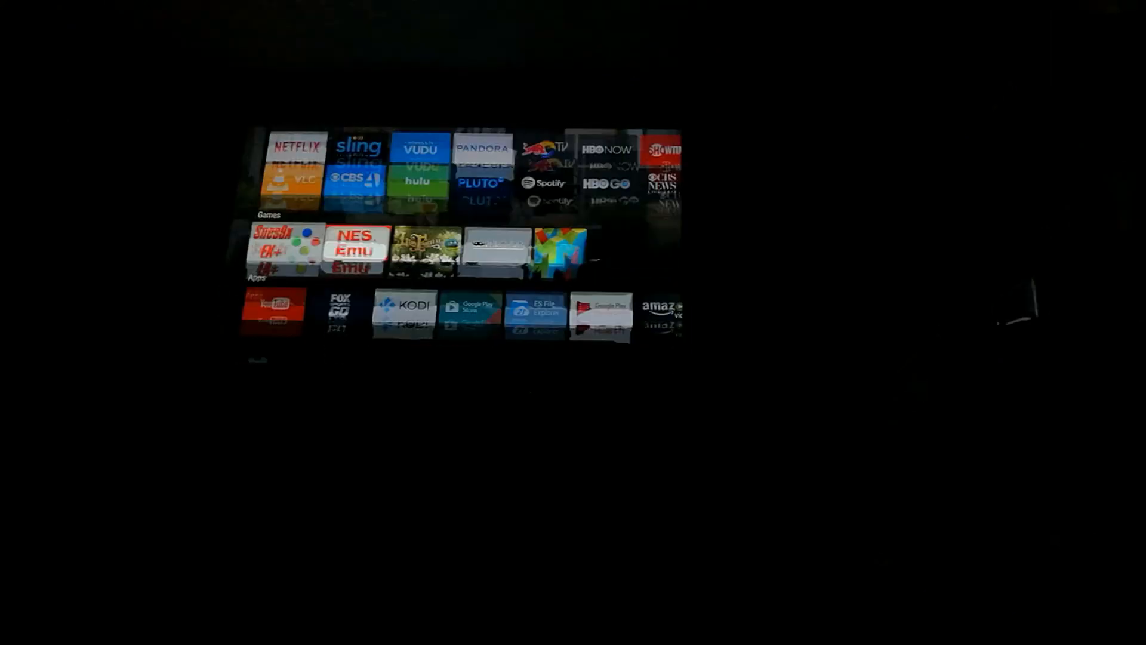